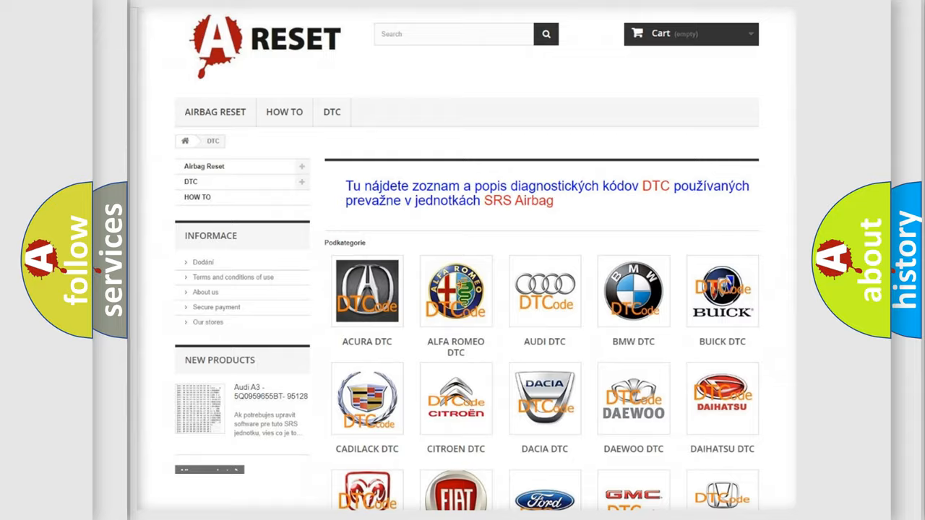
{"action": "scroll", "scroll_direction": "down", "scroll_amount": 3}
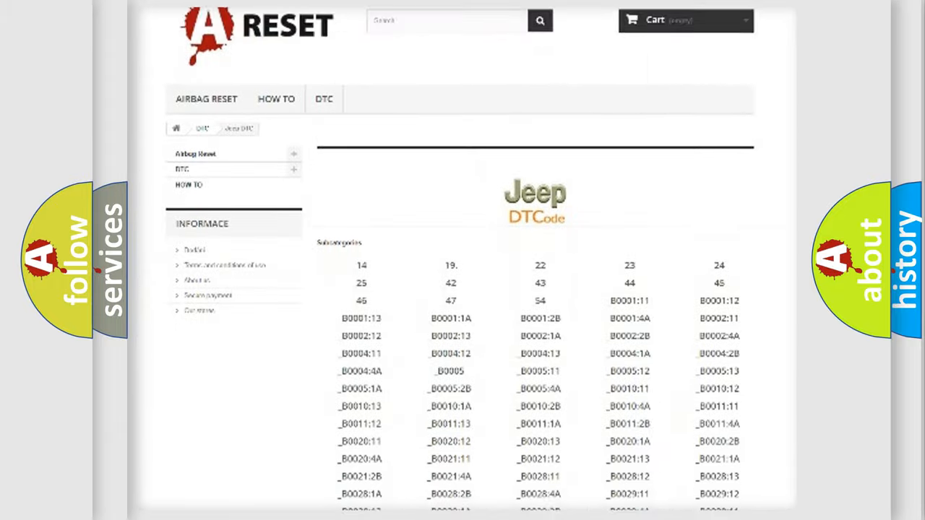
{"action": "scroll", "scroll_direction": "down", "scroll_amount": 3}
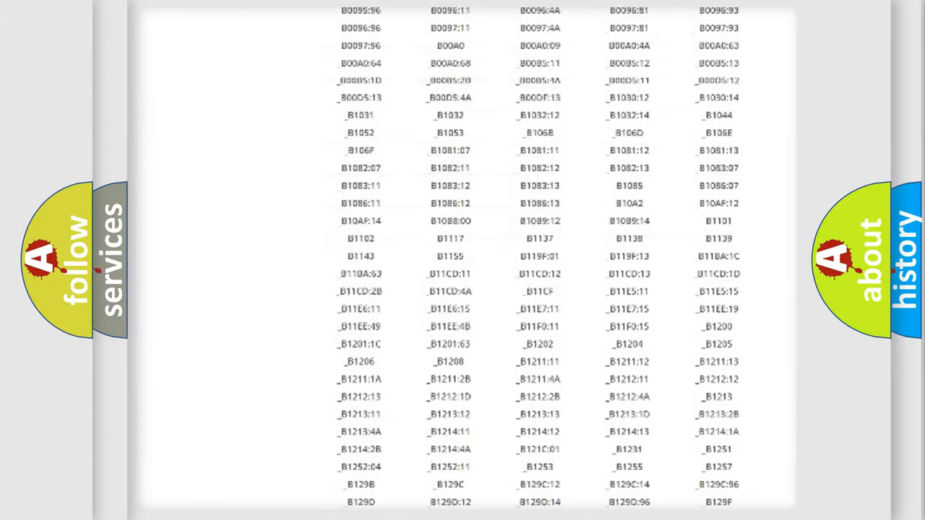
{"action": "scroll", "scroll_direction": "up", "scroll_amount": 3}
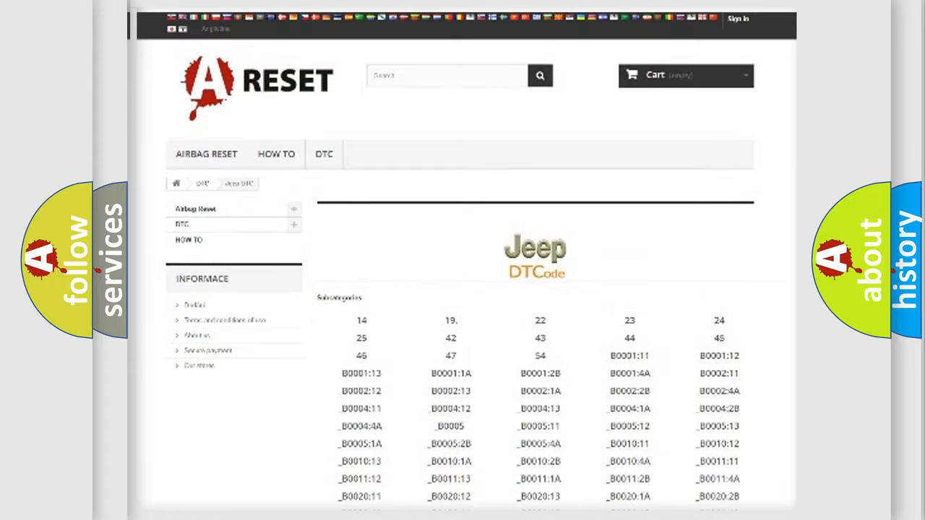